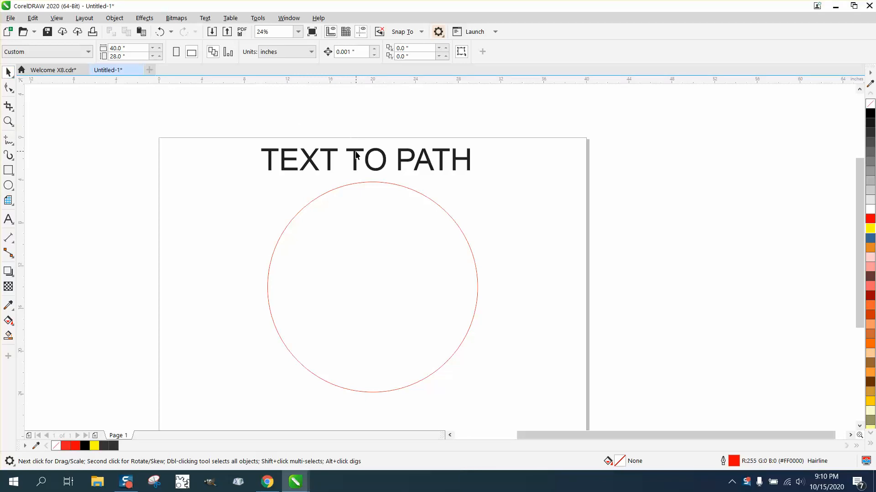
- Fit the TEXT TO PATH heading along the bottom edge of the red circle
click(356, 158)
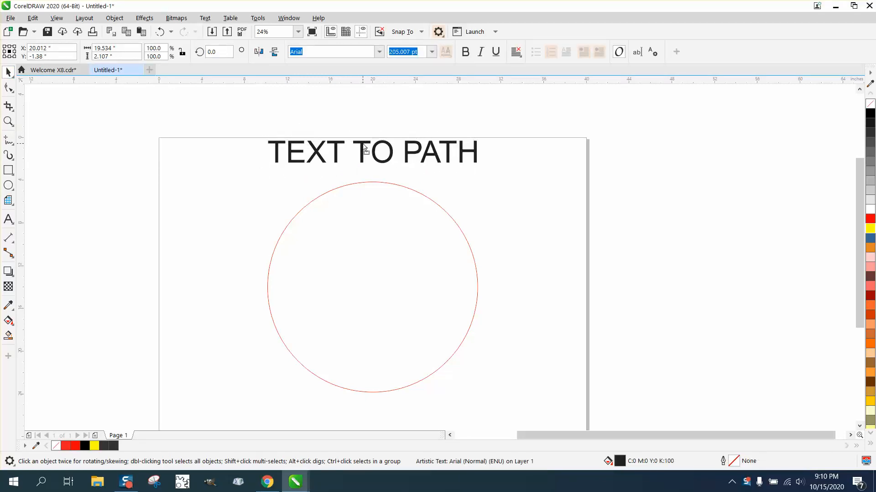
click(368, 150)
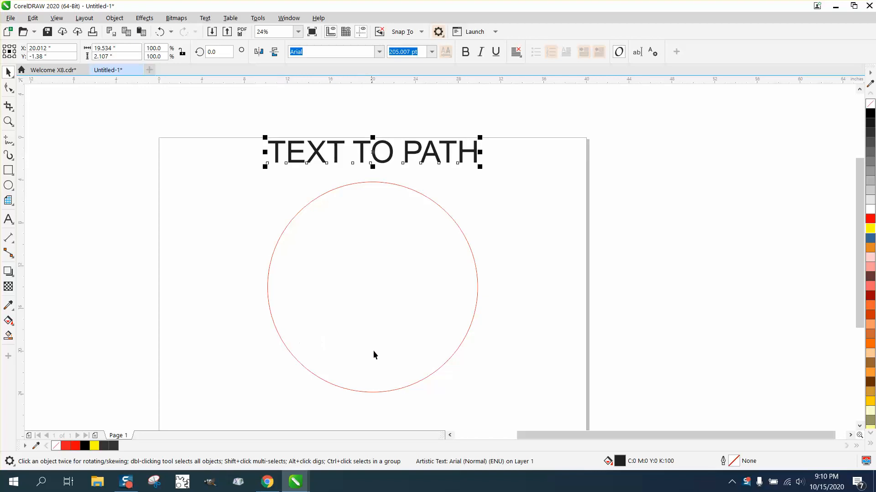
mouse_move(319, 363)
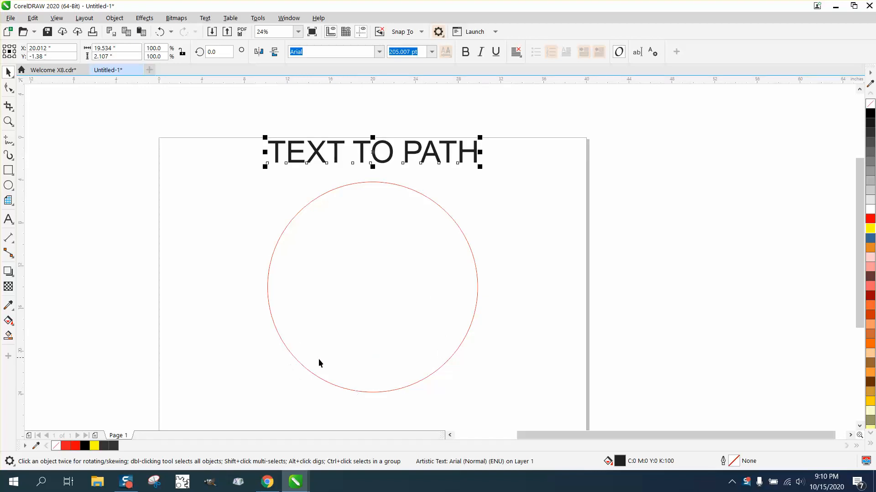
mouse_move(456, 342)
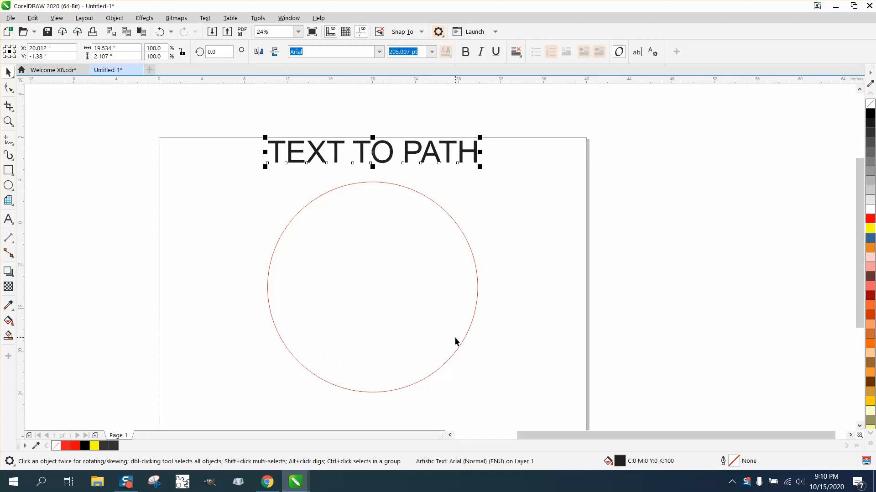
mouse_move(360, 375)
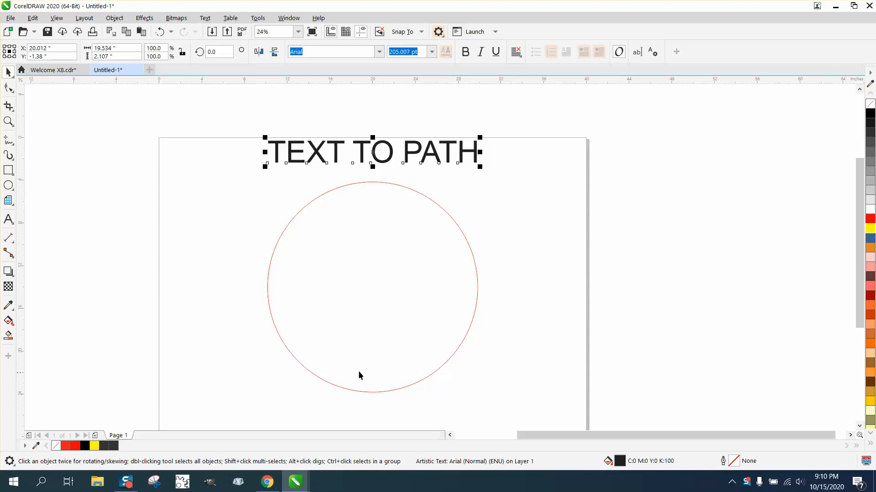
mouse_move(387, 372)
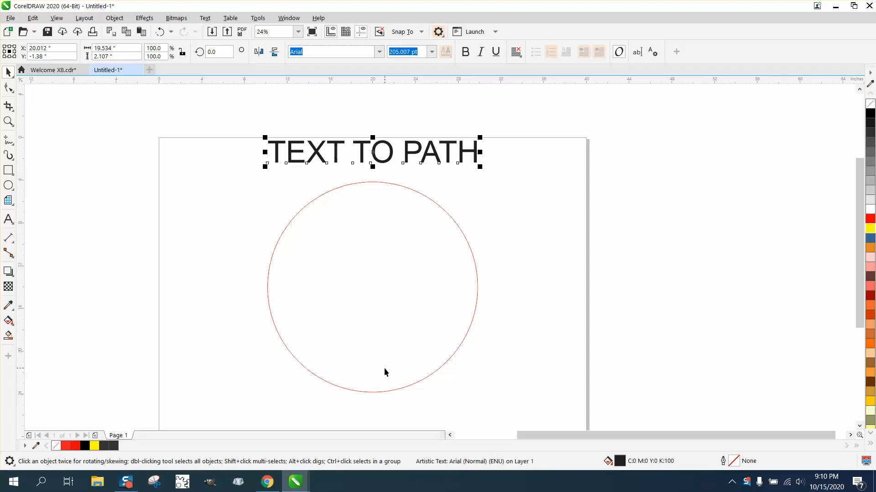
mouse_move(369, 176)
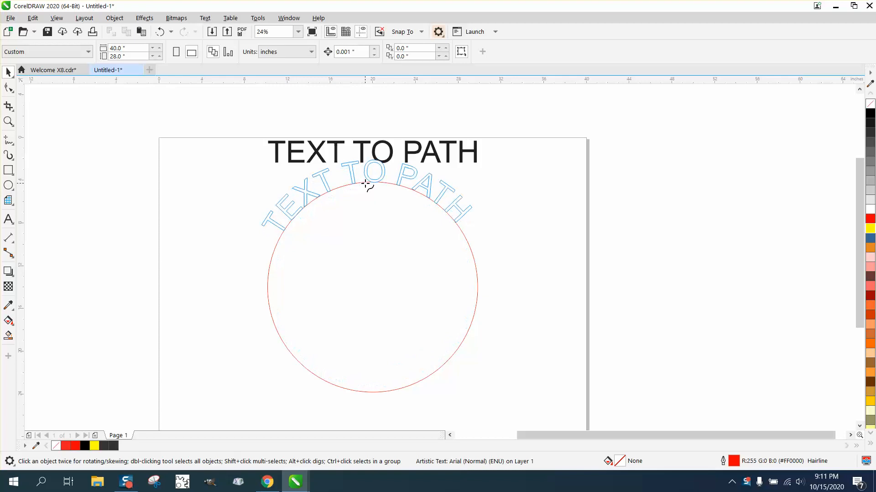
drag(368, 185, 373, 350)
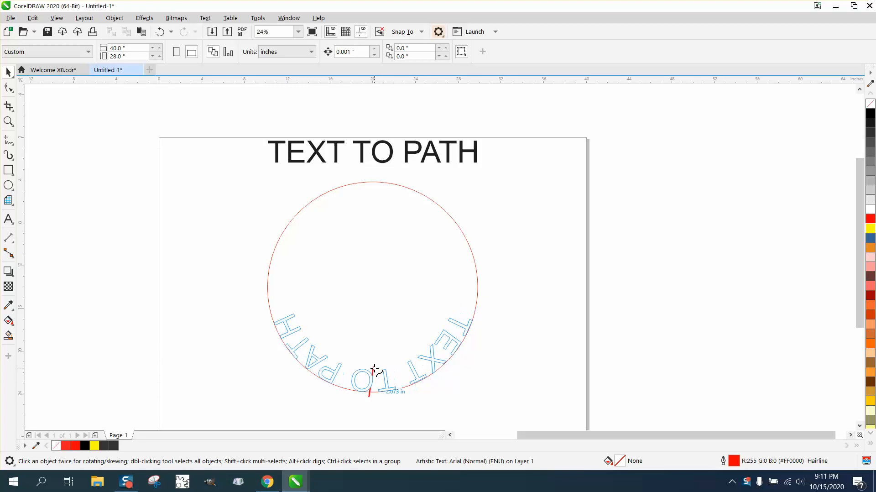
click(376, 379)
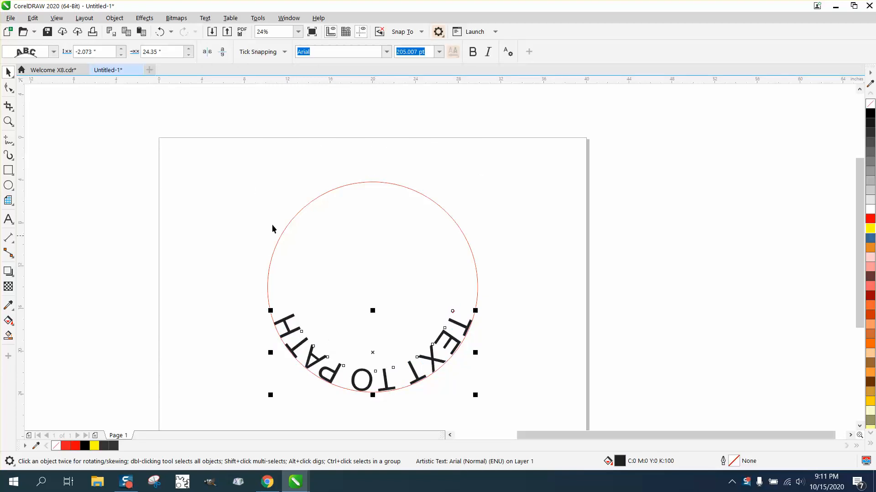
- Mirror the curved text horizontally so it reads upright along the lower curve
click(222, 52)
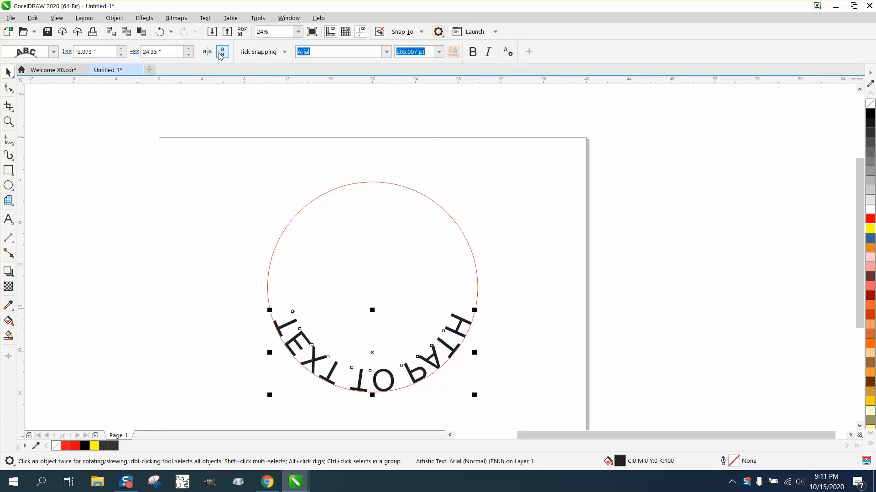
click(223, 51)
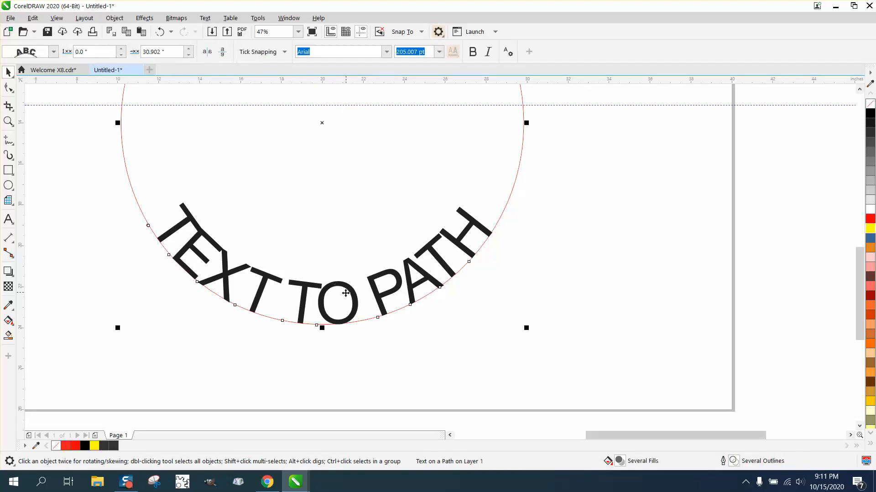
mouse_move(361, 296)
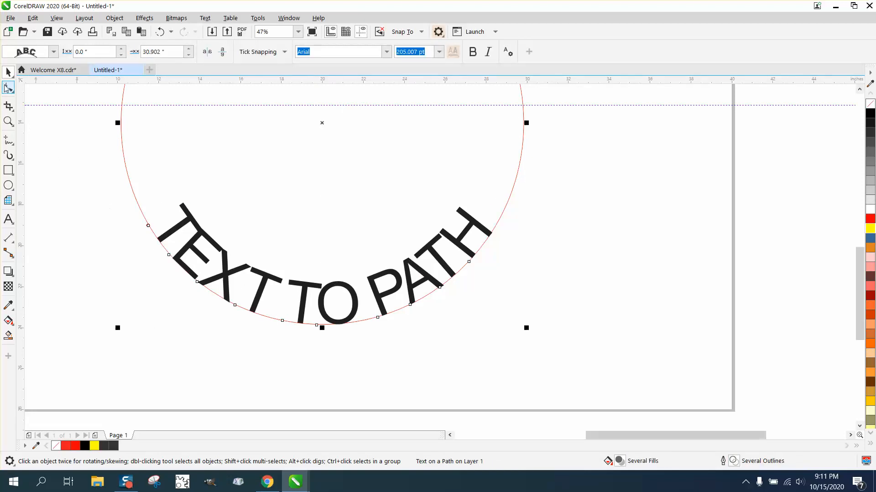
- With the Shape tool, select the final letter H of the curved text to reposition it
click(7, 88)
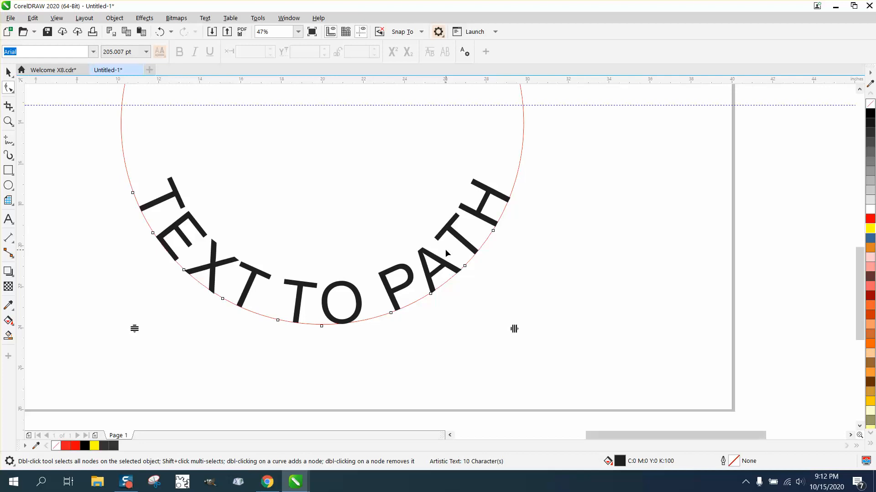
mouse_move(151, 160)
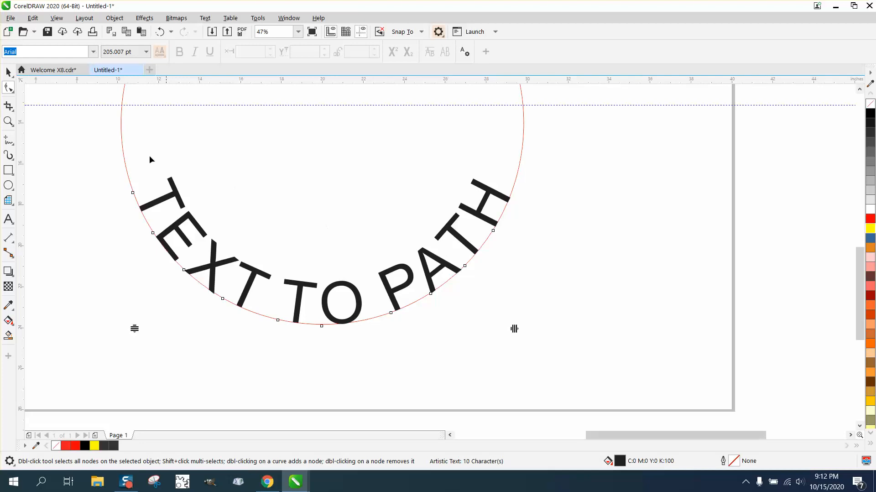
click(493, 231)
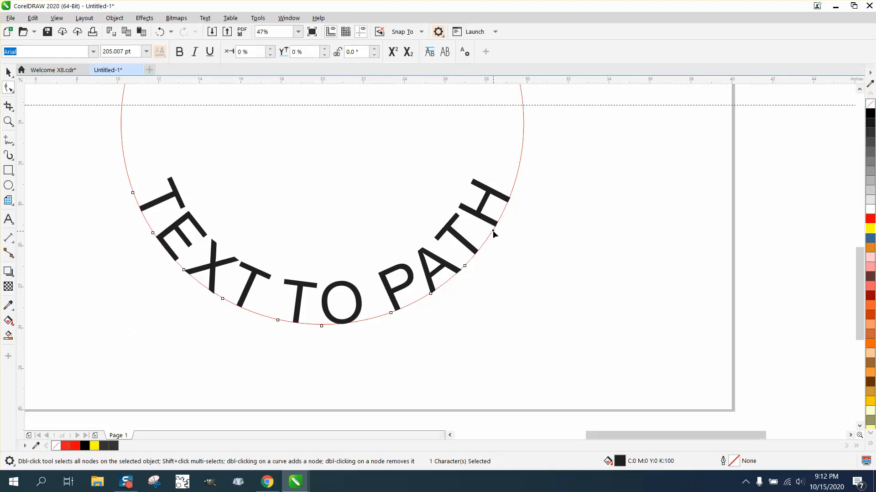
mouse_move(490, 236)
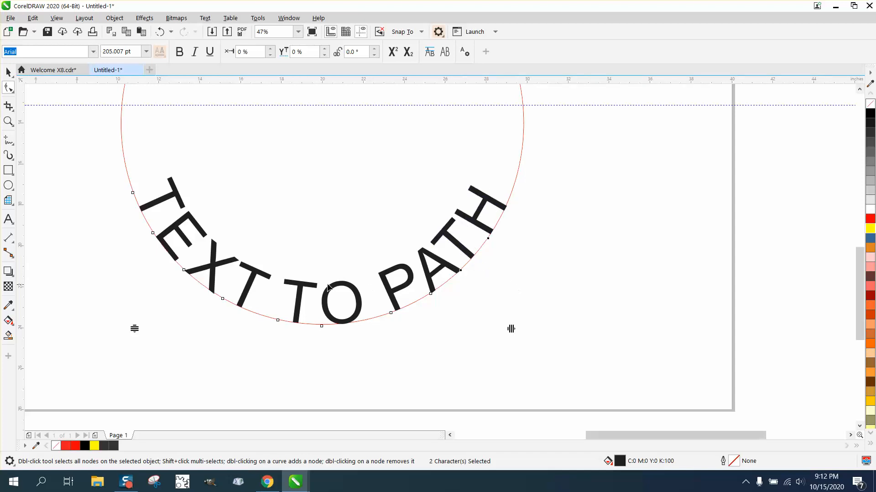
mouse_move(218, 128)
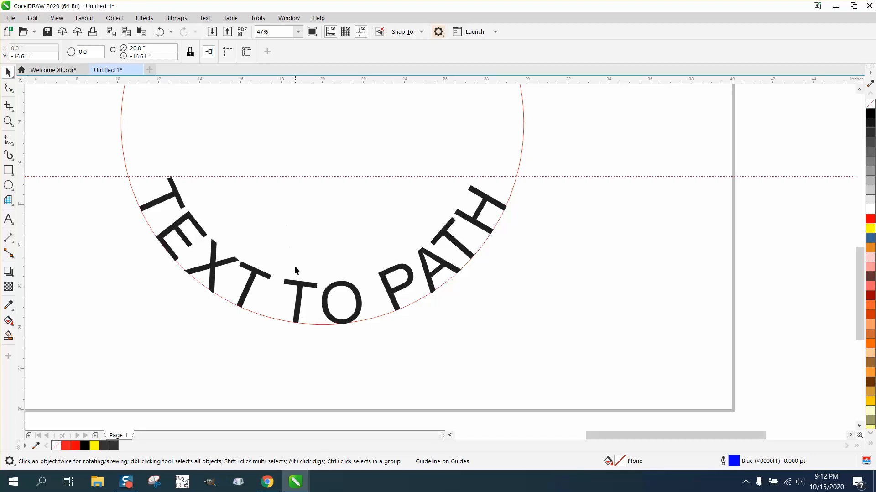
- Select the curved TEXT TO PATH text and put it into rotation mode before undoing
click(298, 273)
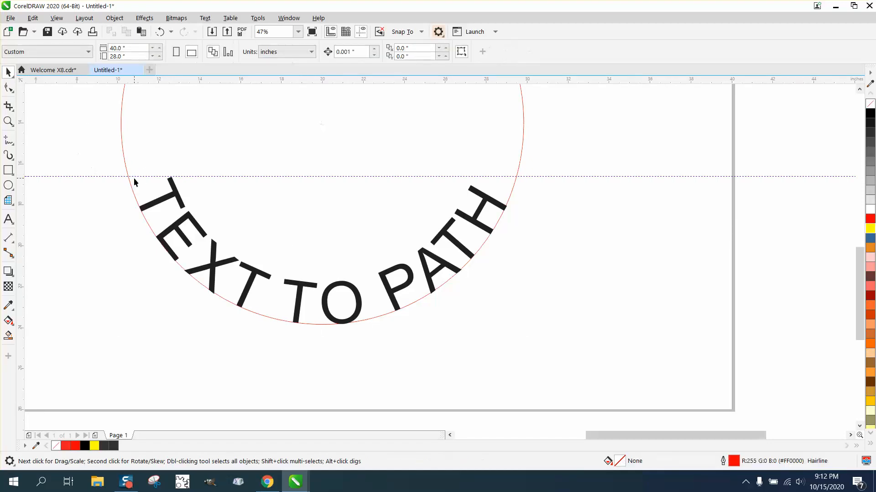
click(314, 269)
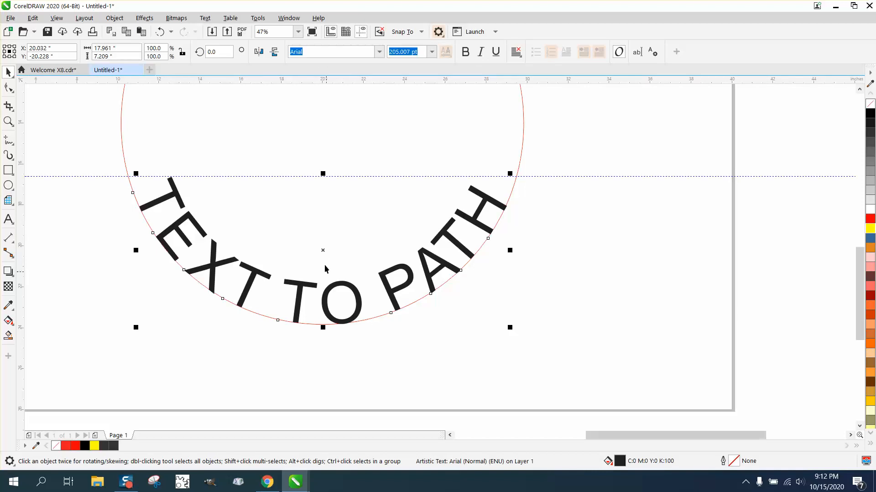
click(323, 250)
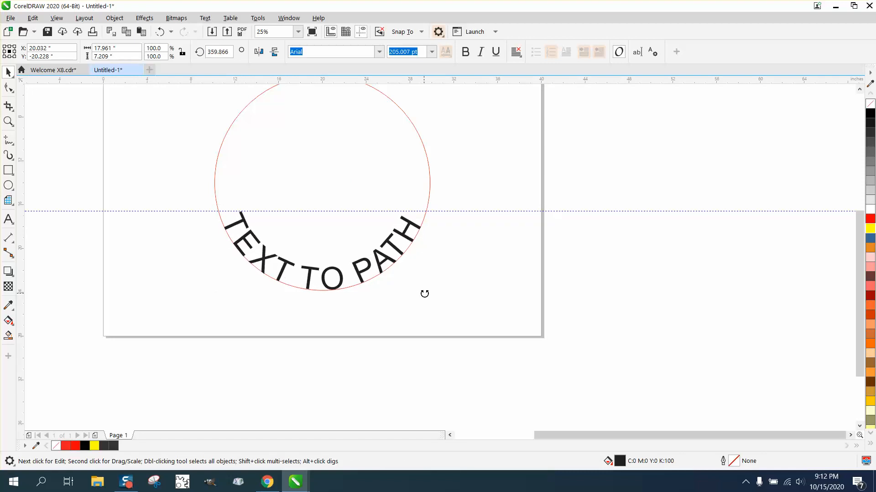
click(323, 265)
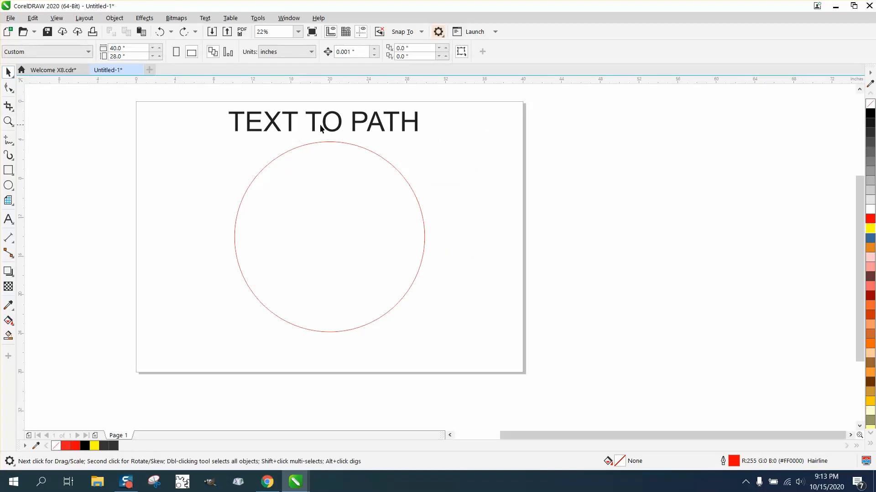
- Right-drag the heading onto the red circle and fit it along the outside top
right_click(321, 128)
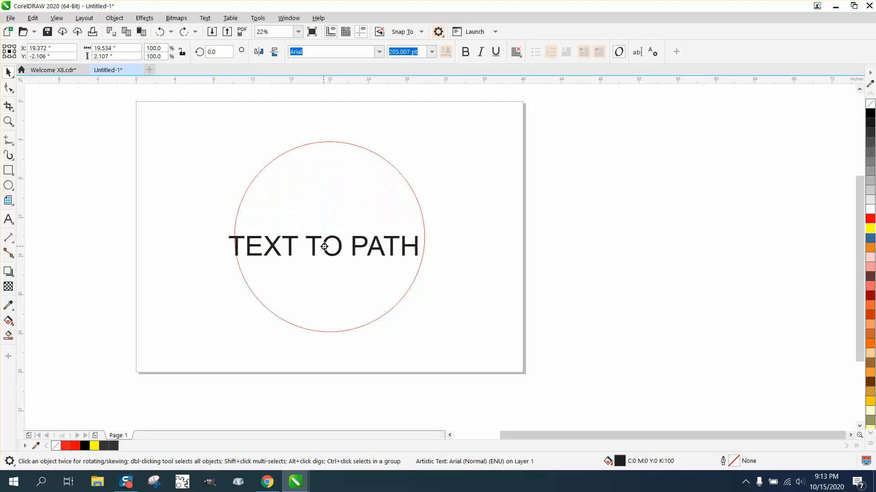
drag(324, 246, 324, 142)
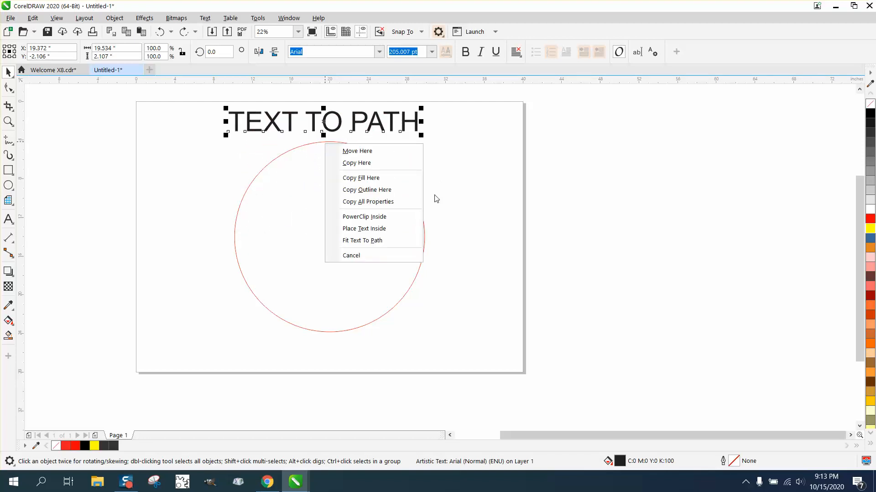
click(363, 240)
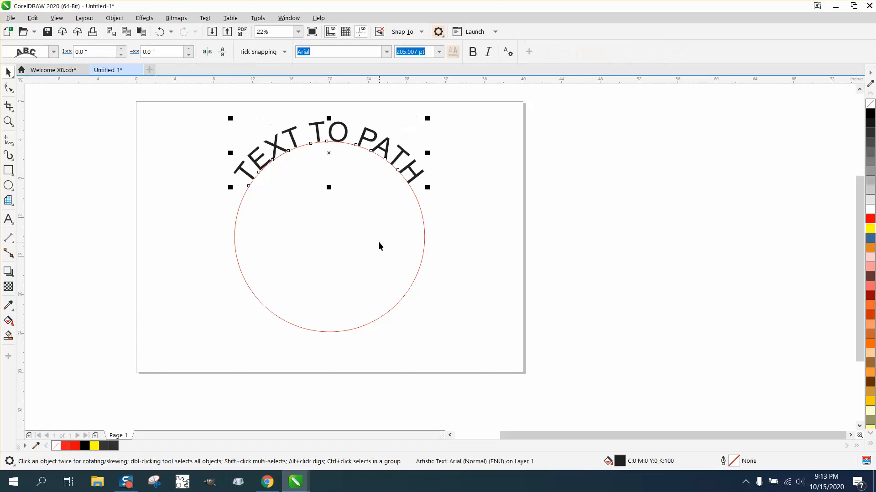
mouse_move(345, 188)
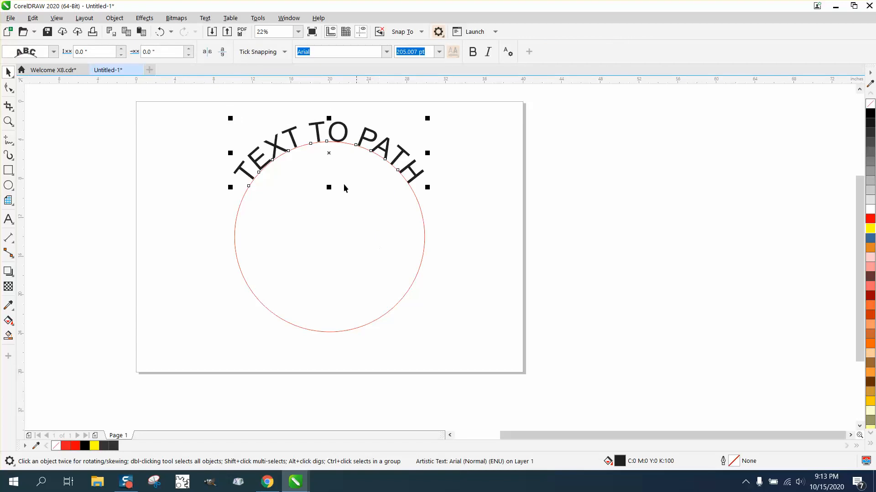
mouse_move(206, 18)
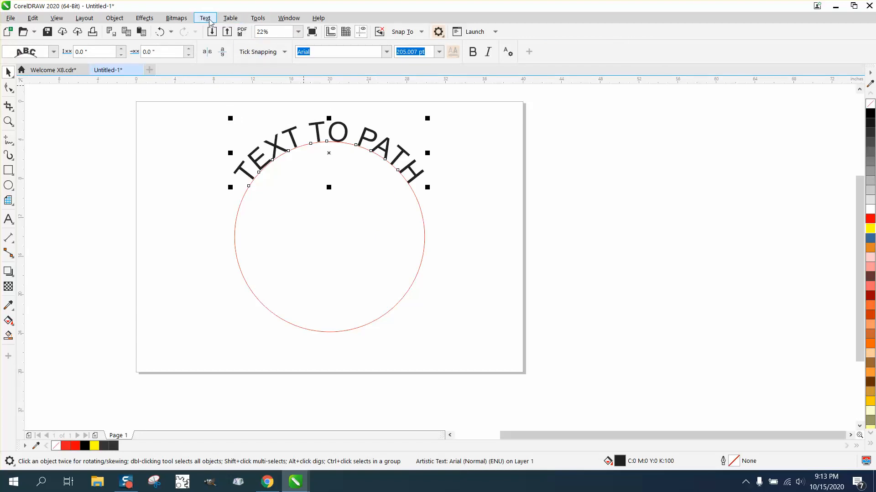
click(204, 19)
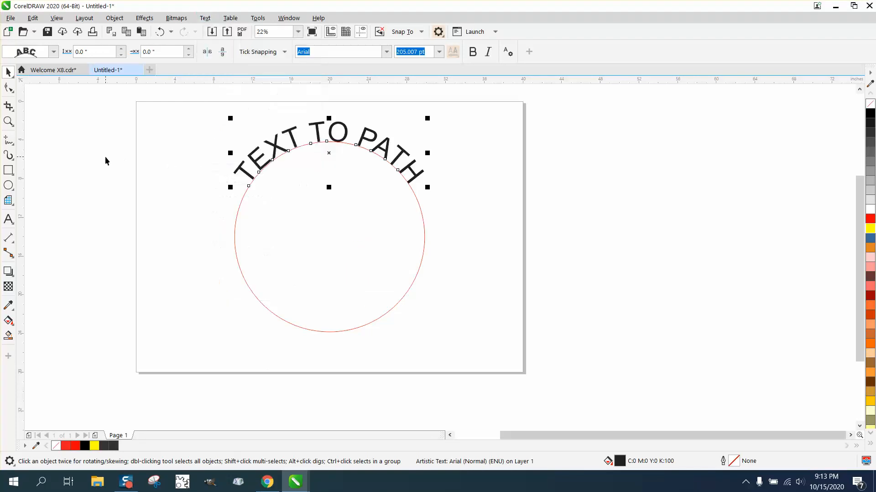
mouse_move(314, 157)
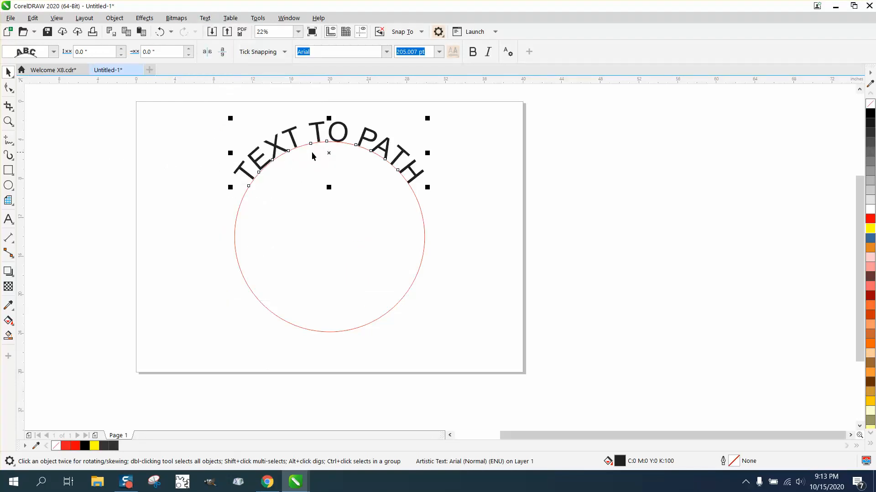
mouse_move(409, 276)
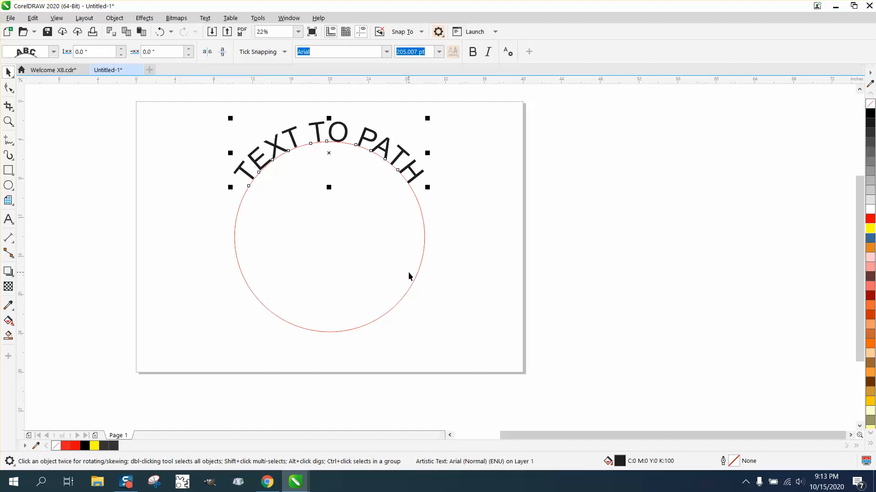
mouse_move(4, 131)
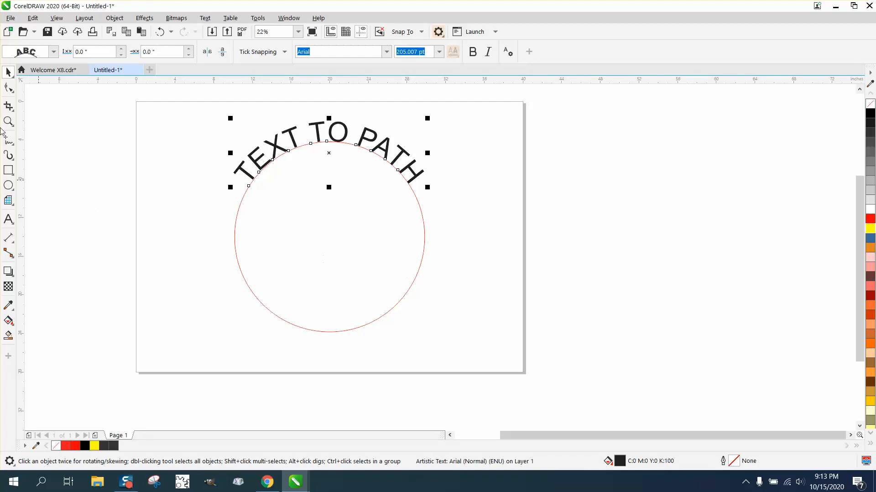